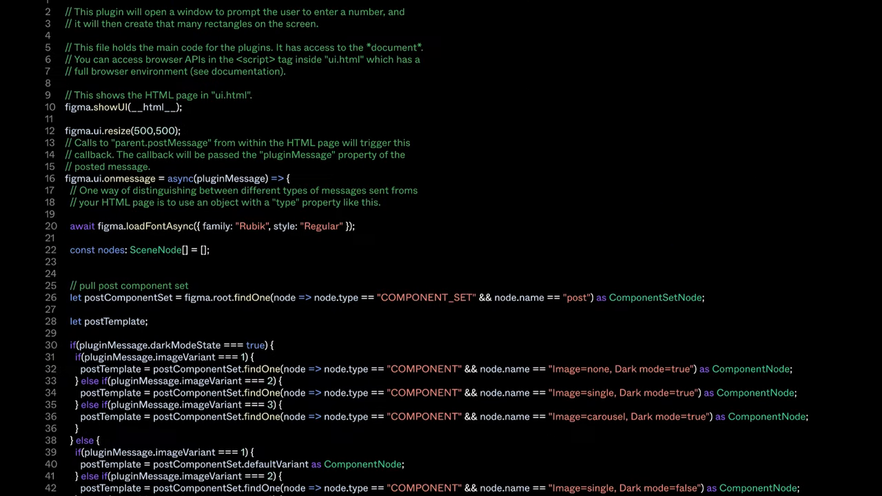
Scroll down through the plugin code before moving to the Figma Developers docs.
scroll(down, 3)
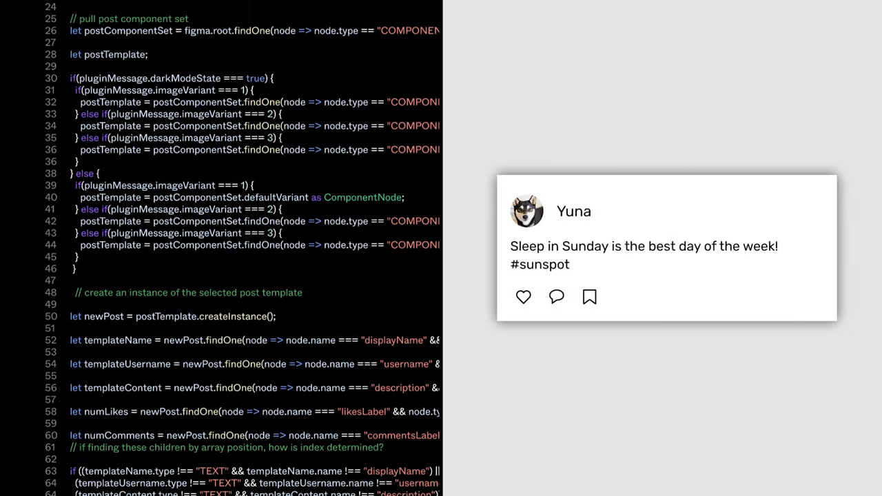
scroll(down, 3)
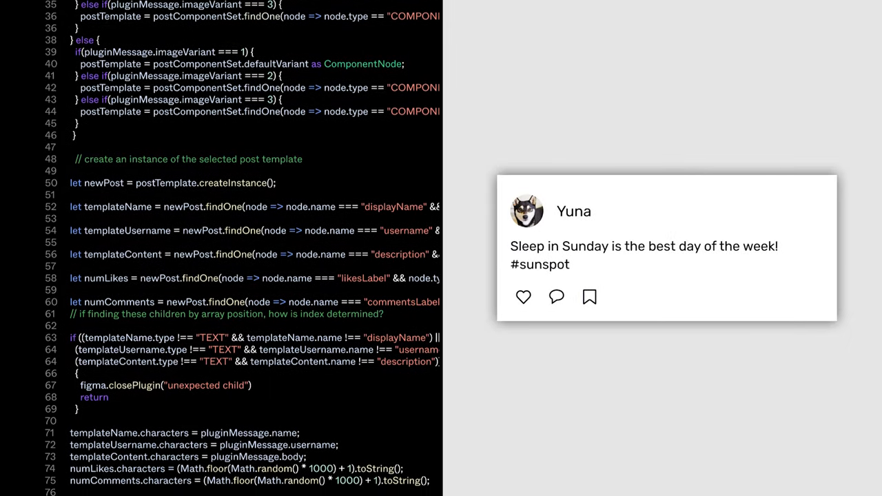
scroll(down, 3)
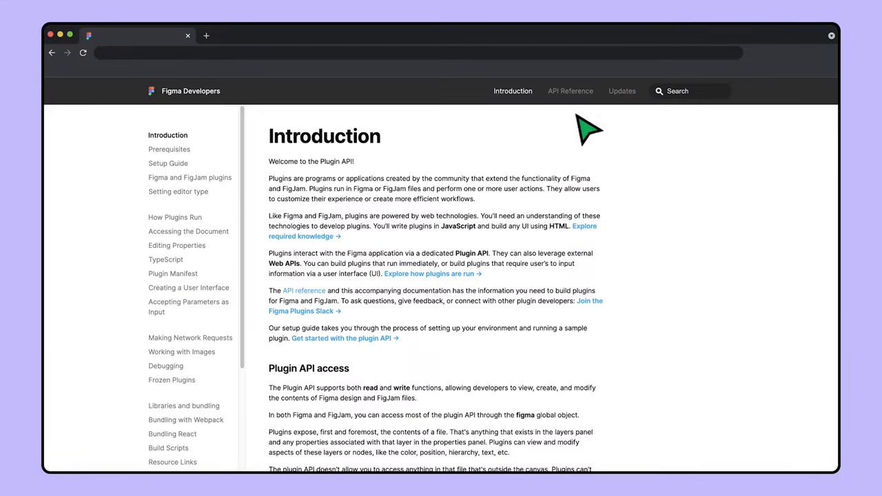
Go to the API Reference page and scroll through the global figma object section.
click(571, 91)
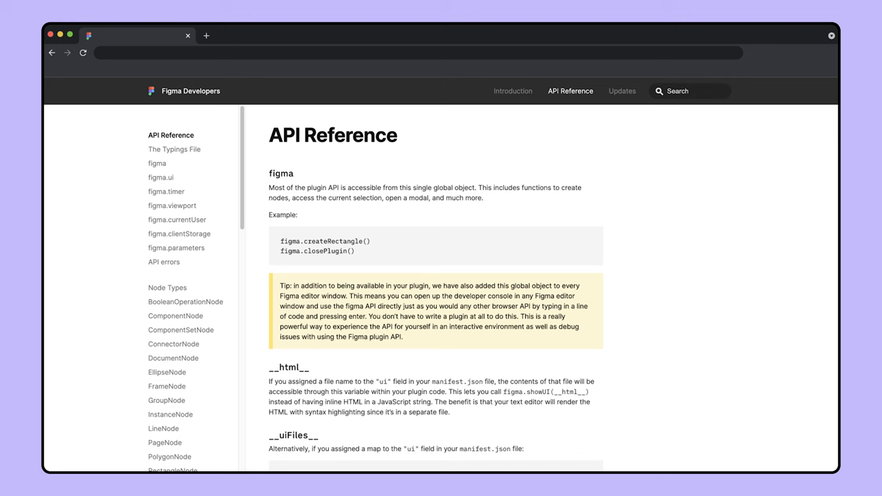
scroll(down, 3)
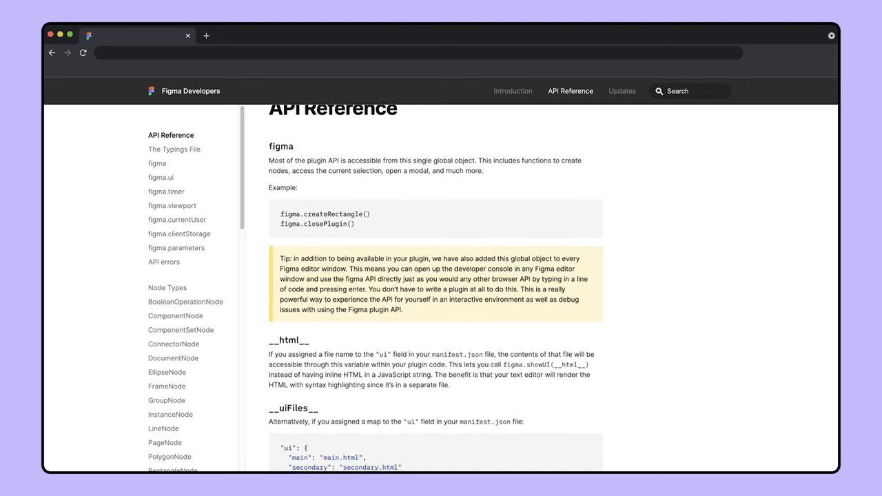
scroll(down, 3)
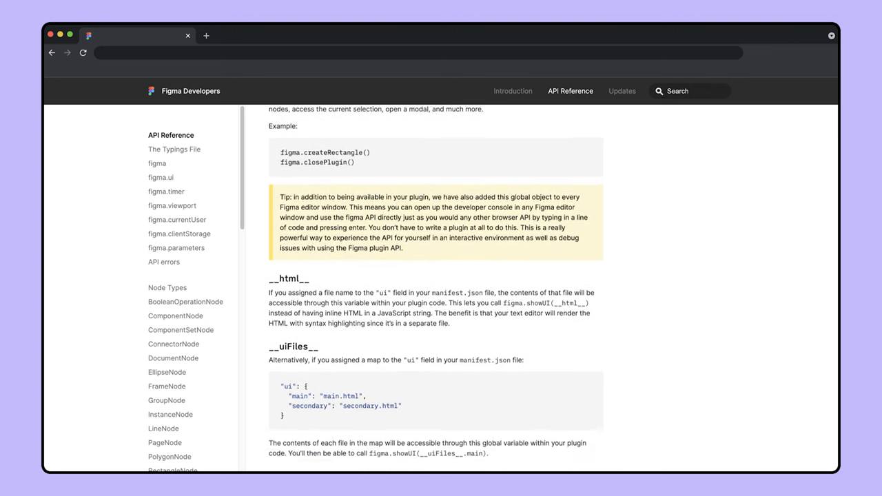
scroll(down, 3)
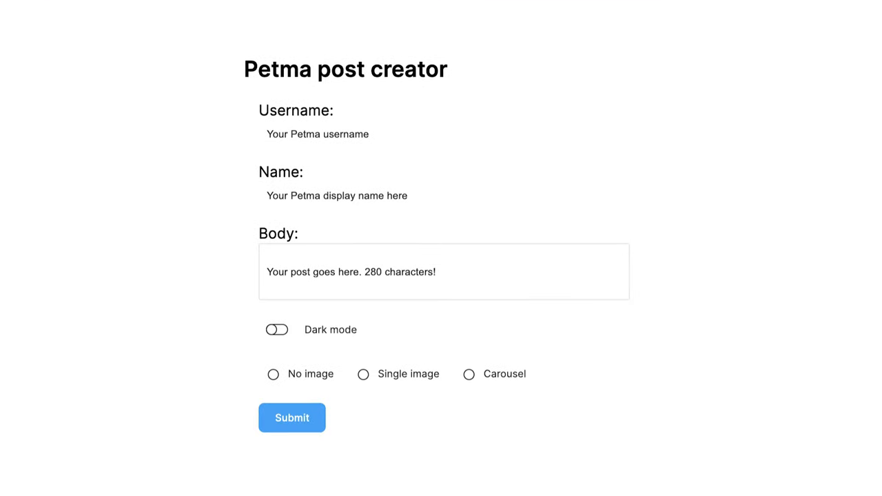
click(444, 272)
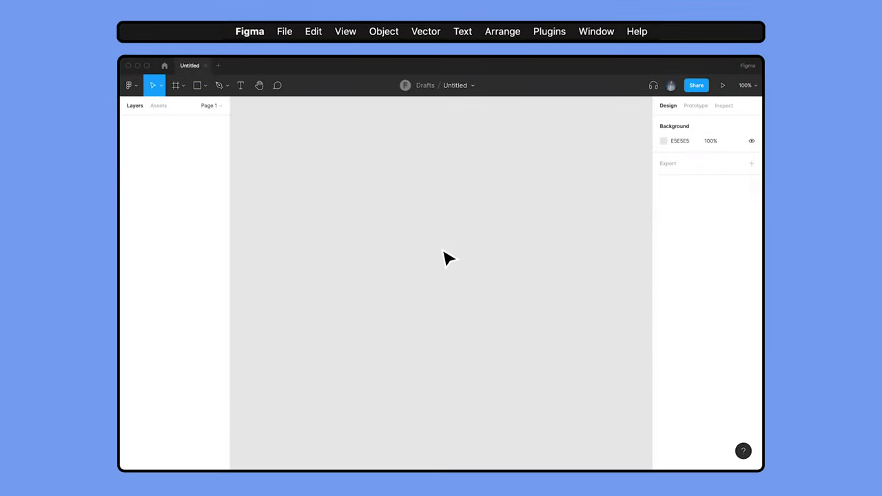
mouse_move(577, 36)
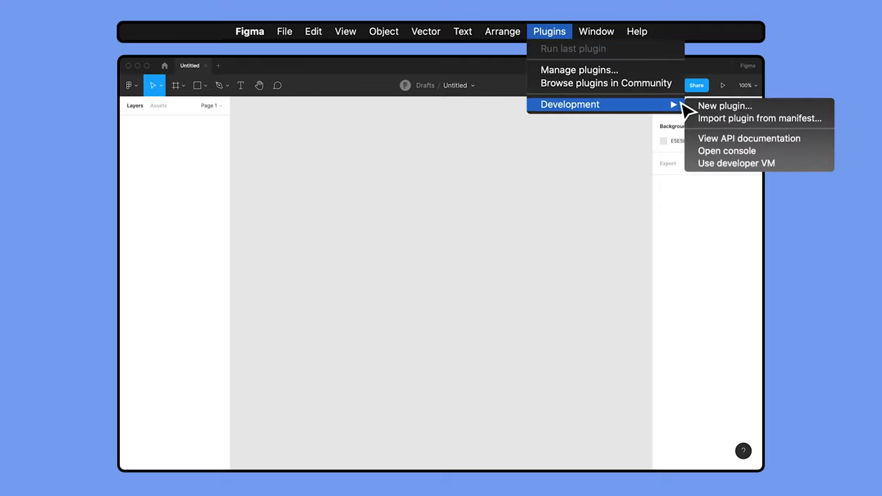
mouse_move(800, 157)
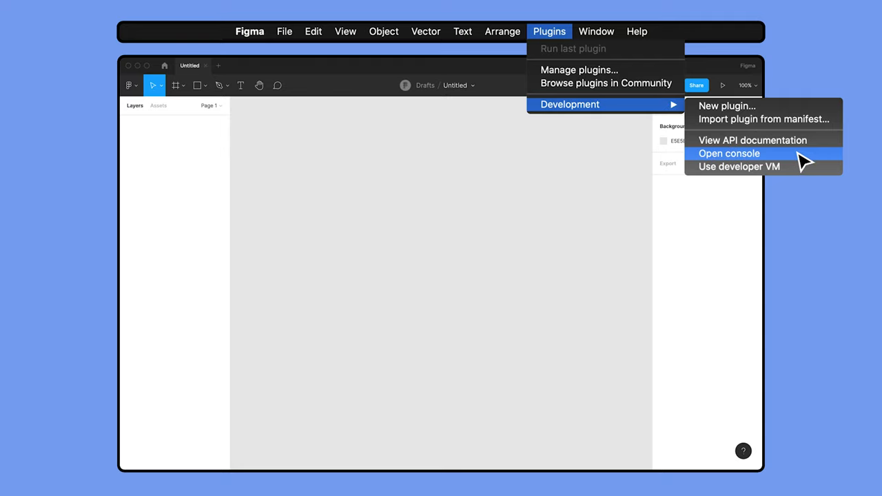
Launch the plugin developer console and enter figma.create at the prompt.
click(729, 153)
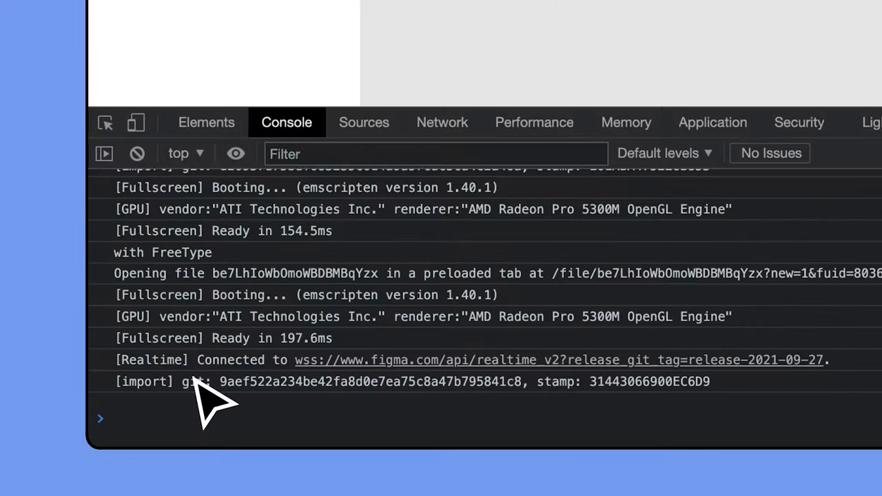
text(figma.create)
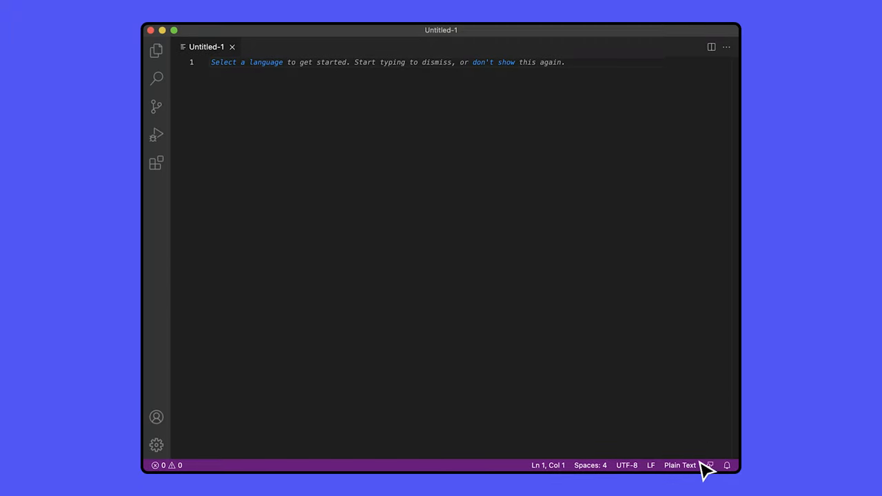
Select the status-bar language indicator for the blank Untitled-1 file in VS Code.
click(679, 466)
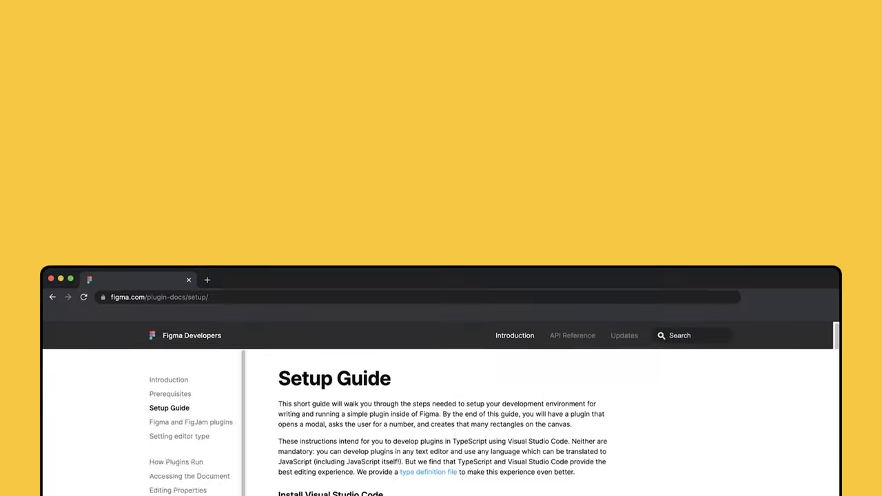
Scroll the Setup Guide past Install the typings to Run the sample plugin.
scroll(down, 3)
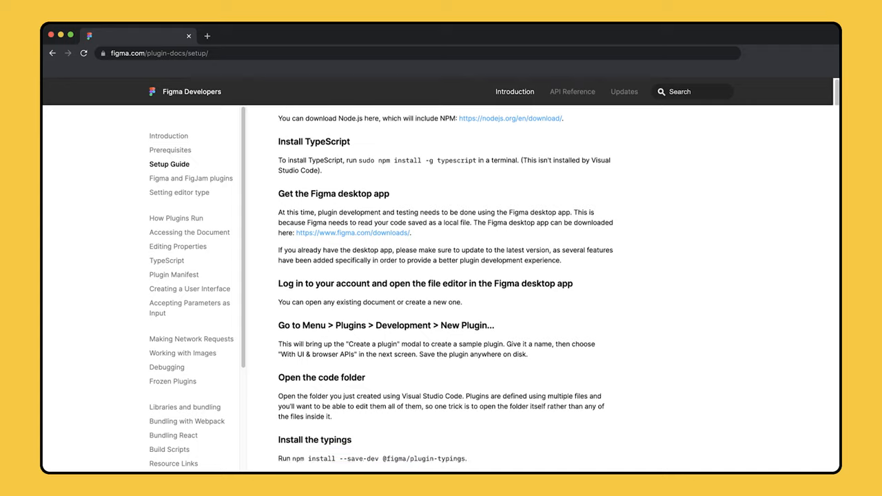
scroll(down, 3)
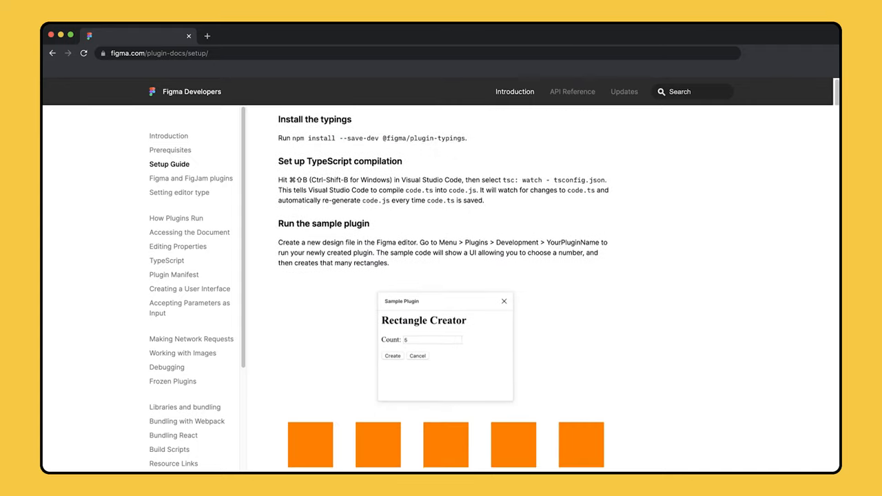